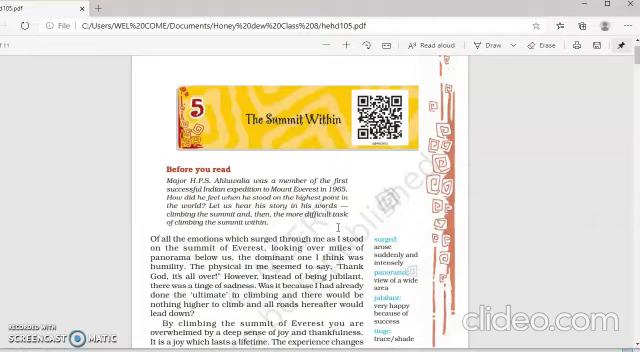
Step: Scroll past the chapter title to the 'Before you read' box and opening paragraphs
scroll(down, 3)
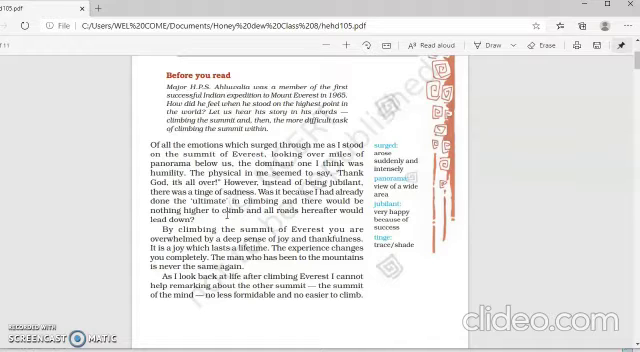
Step: Scroll to the bottom of page one until the second page of The Summit Within appears
scroll(down, 3)
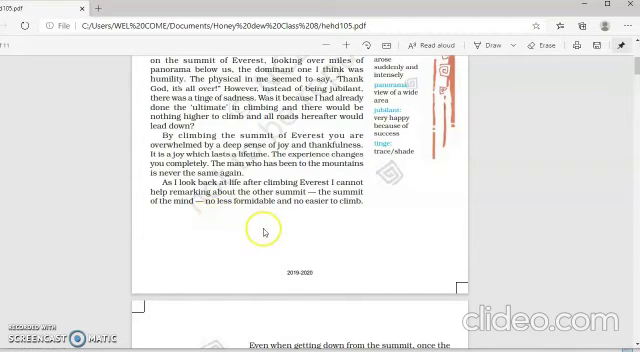
scroll(down, 3)
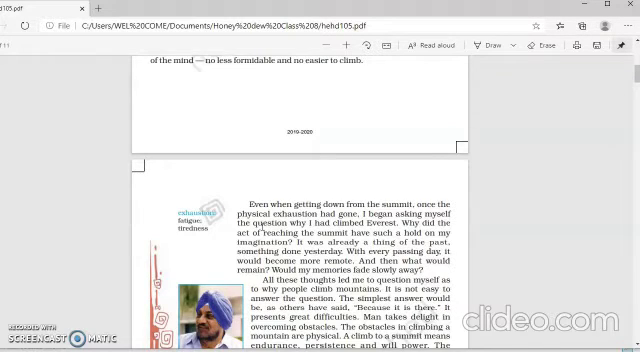
Step: Scroll down the second page to the author's portrait and the passage on physical obstacles
scroll(down, 3)
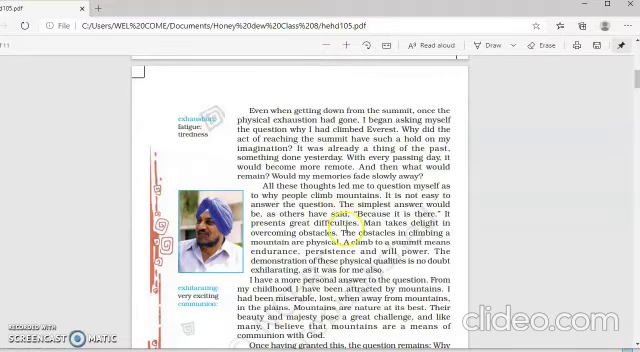
scroll(down, 3)
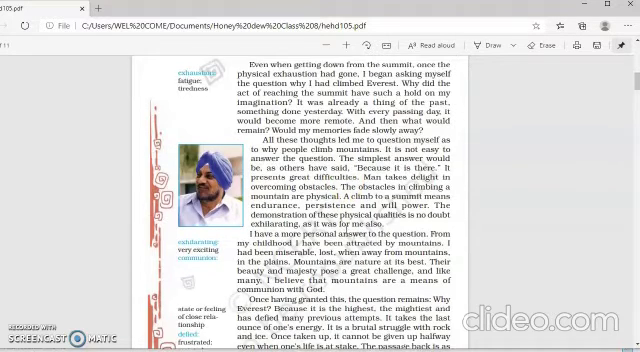
scroll(down, 3)
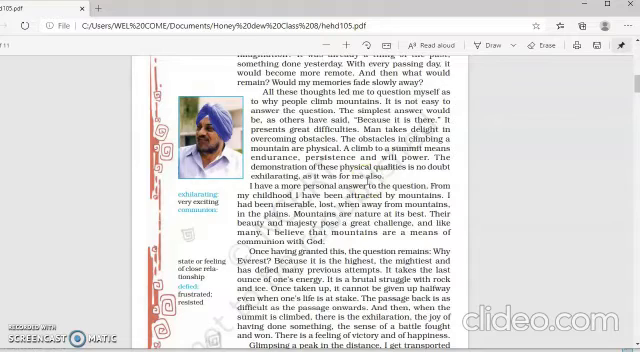
Step: Scroll to the end of the second page about glimpsing a distant peak, revealing page three
scroll(down, 3)
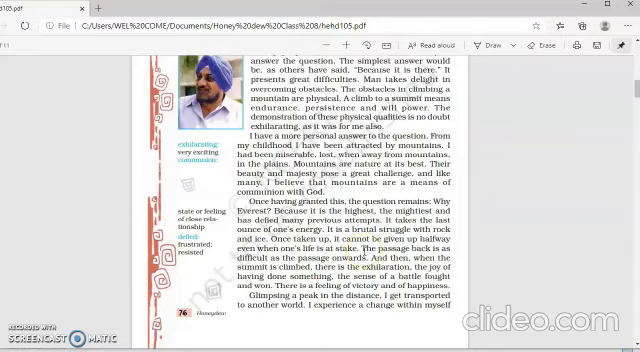
scroll(down, 3)
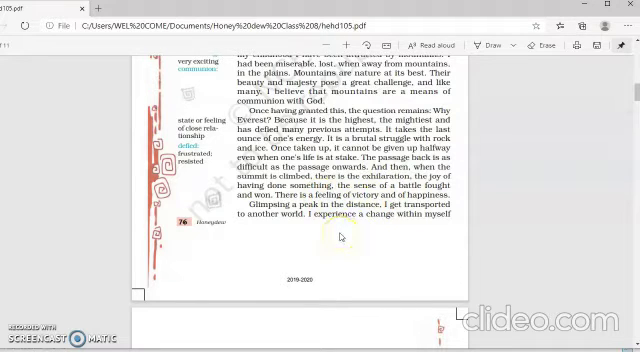
scroll(down, 3)
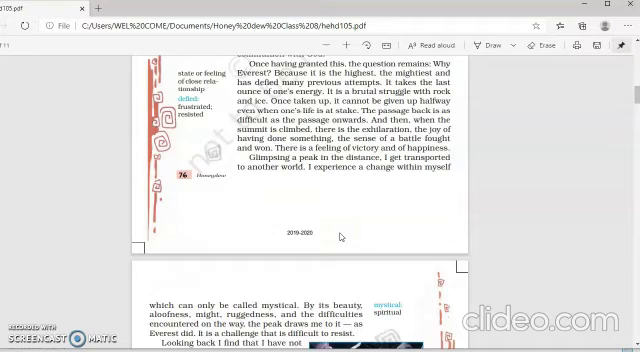
Step: Scroll down page three to the paragraph 'The physical conquest of a mountain' and the roped climbers
scroll(down, 3)
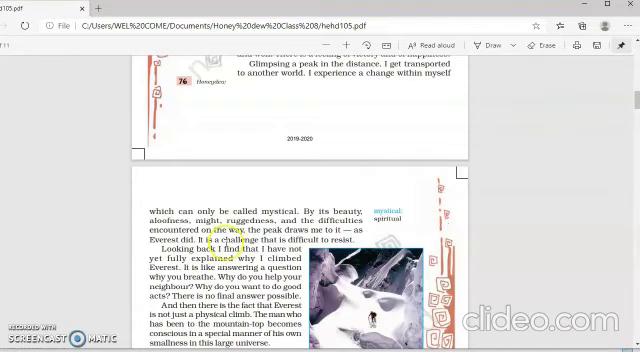
scroll(down, 3)
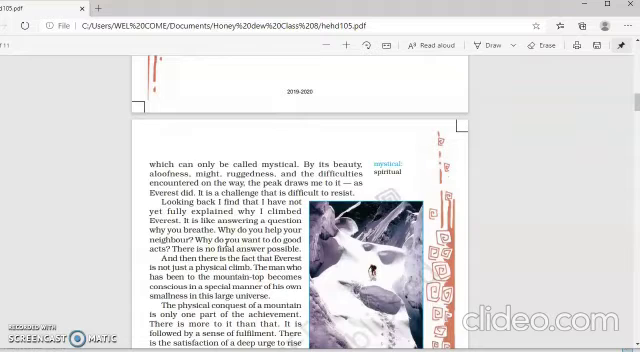
scroll(down, 3)
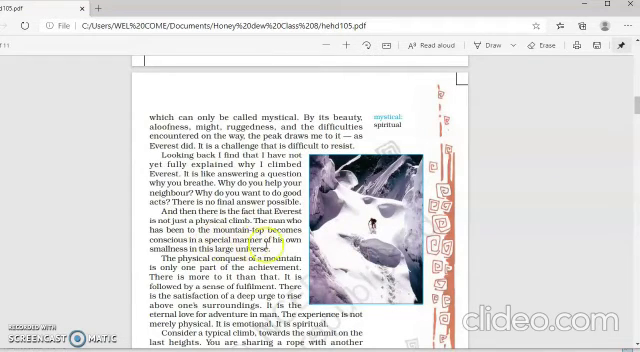
scroll(down, 3)
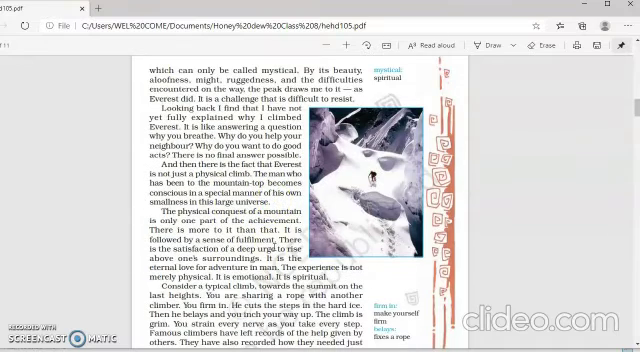
scroll(down, 3)
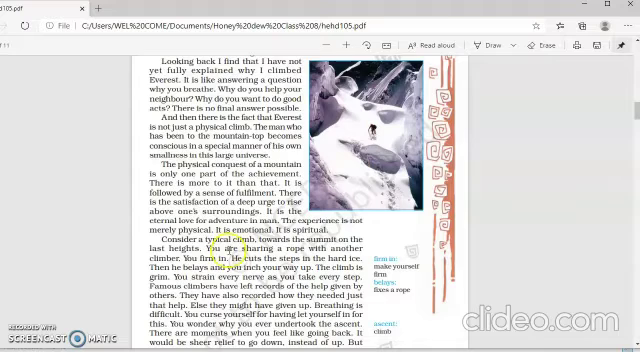
scroll(down, 3)
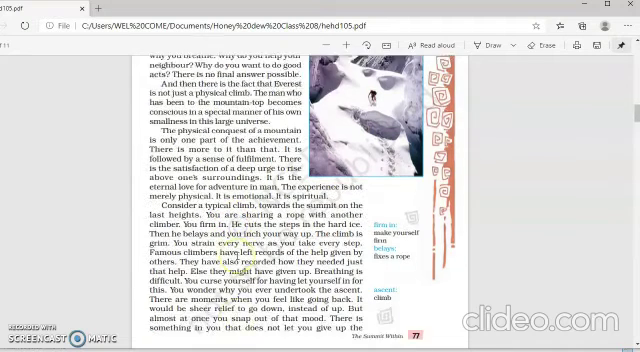
Step: Scroll past the page break to the fourth page's opening about the view from Everest's summit
scroll(down, 3)
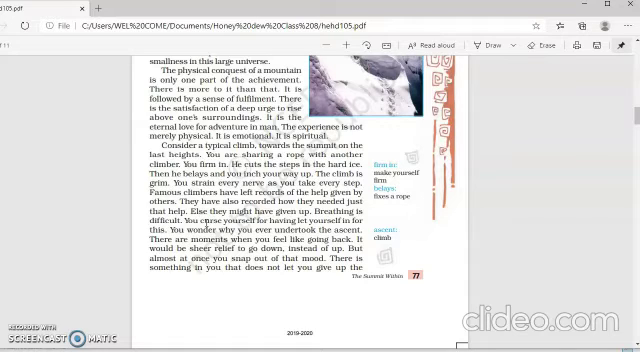
double_click(184, 230)
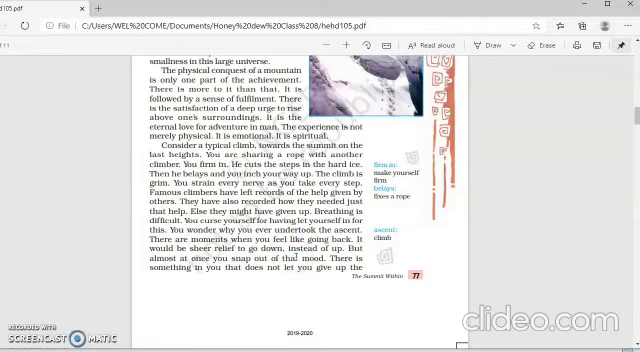
scroll(down, 3)
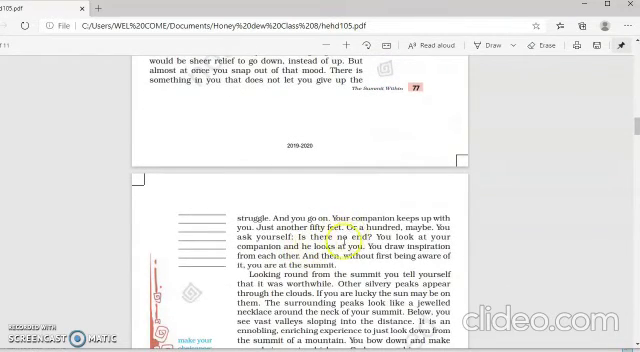
Step: Scroll down page four to the Guru Nanak picture passage and the mementoes left on Everest
scroll(down, 3)
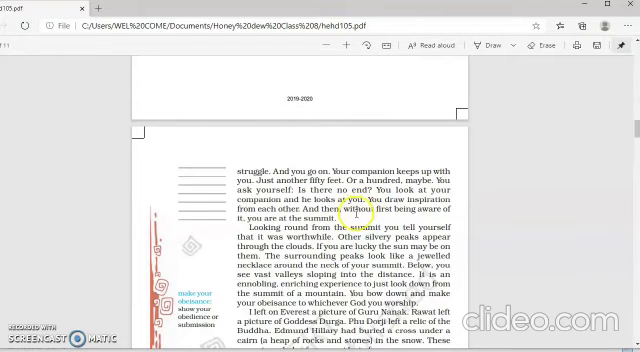
scroll(down, 3)
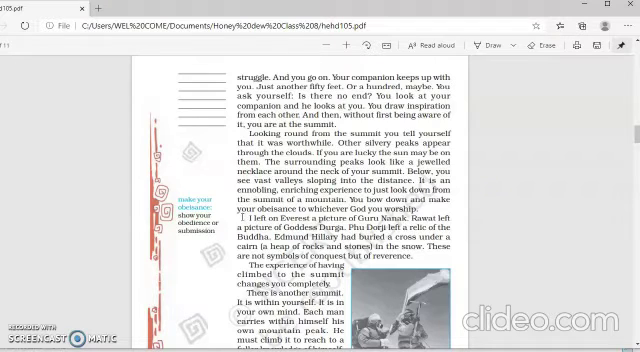
scroll(down, 3)
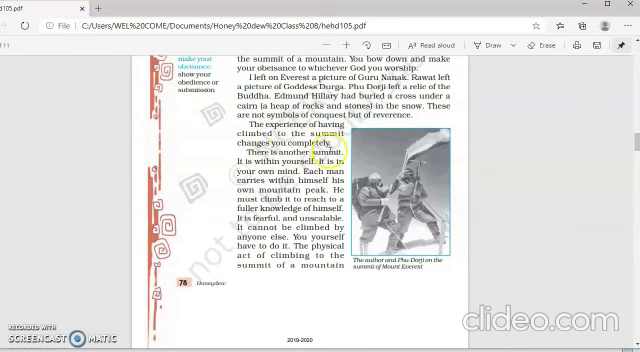
Step: Scroll to the very bottom of page 76, showing the closing lines about the summit within
scroll(down, 3)
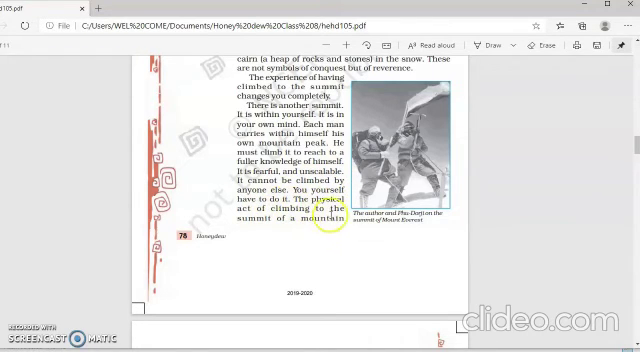
scroll(down, 3)
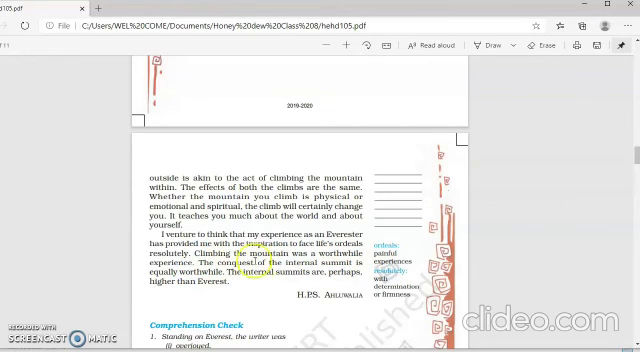
mouse_move(258, 292)
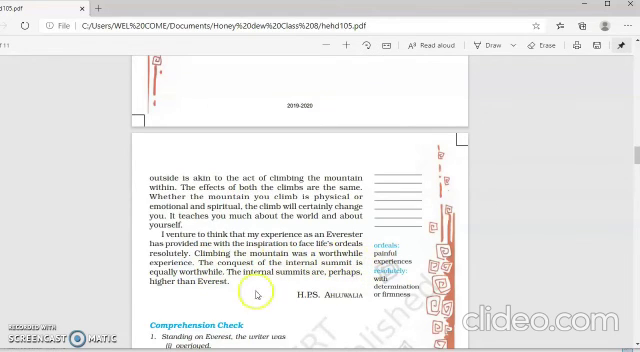